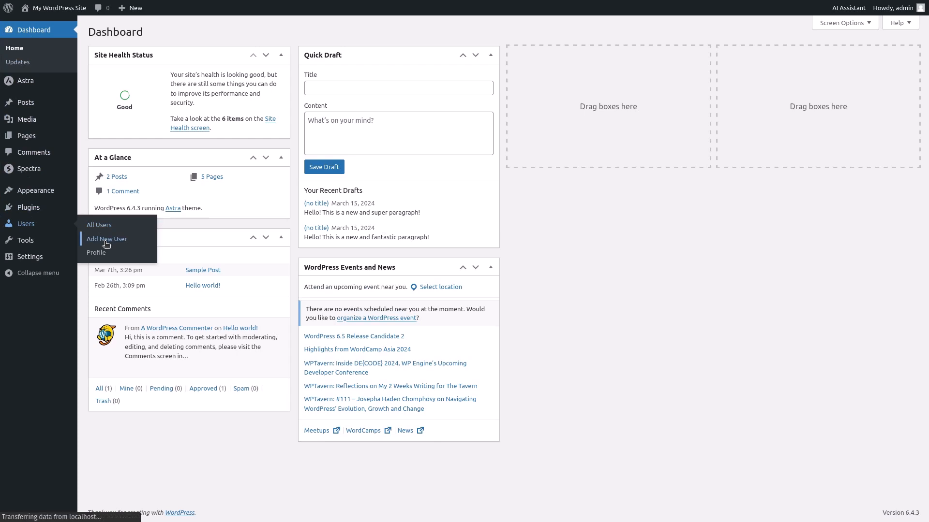
{"action": "left_click", "coordinate": [107, 238]}
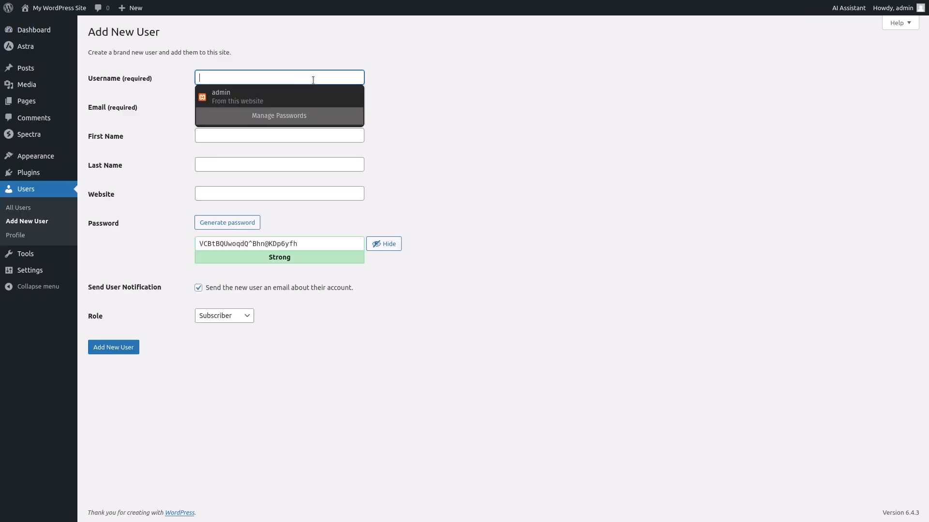
{"action": "type", "text": "yourGroo"}
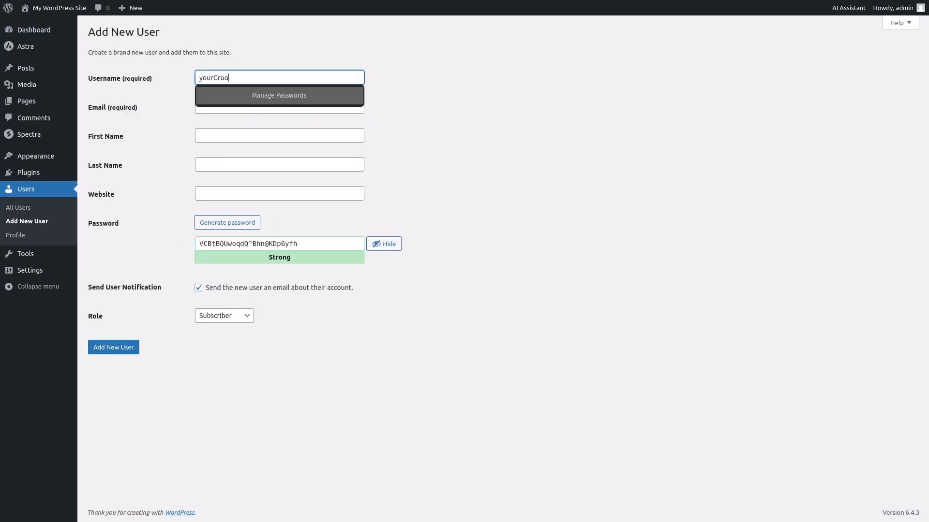
{"action": "type", "text": "veUsername"}
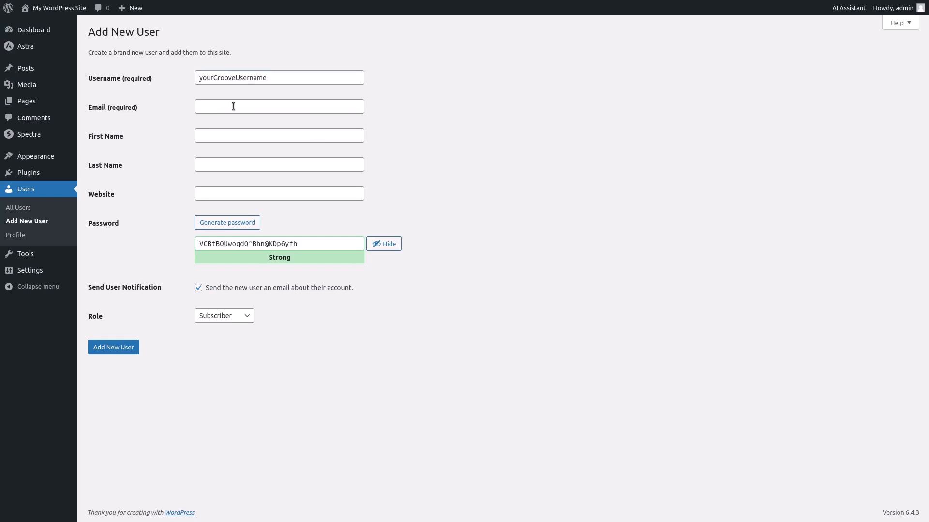
{"action": "type", "text": "your"}
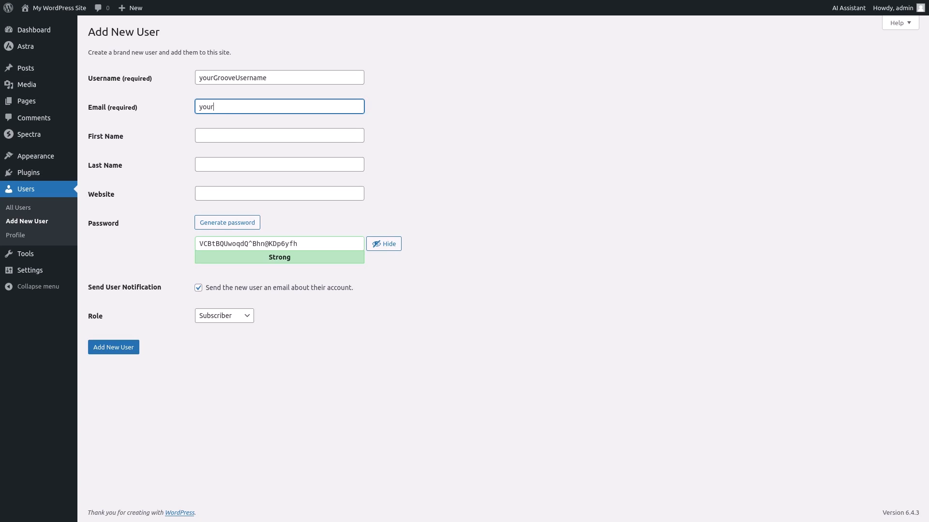
{"action": "type", "text": "@email.com"}
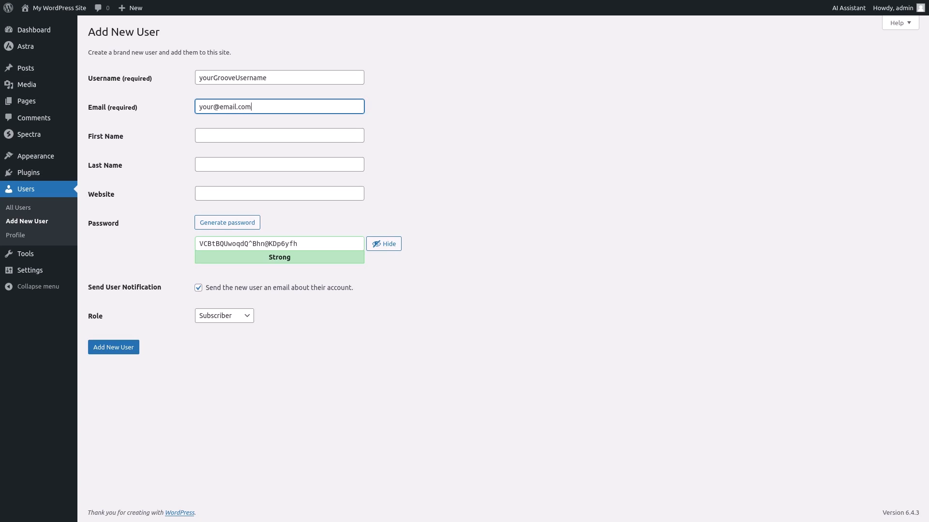
Enter 'First Name' as the first name, then fill in the last name and website example.com.
{"action": "left_click", "coordinate": [279, 135]}
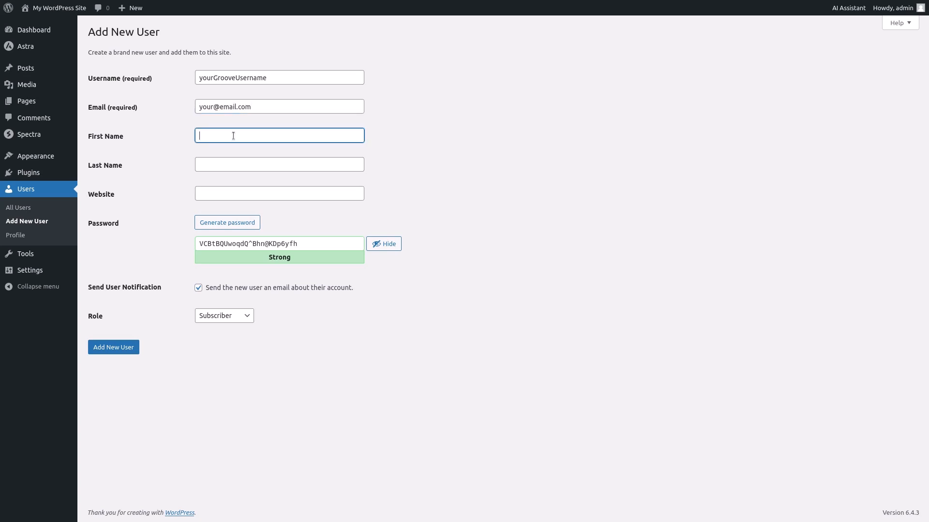
{"action": "type", "text": "First Name"}
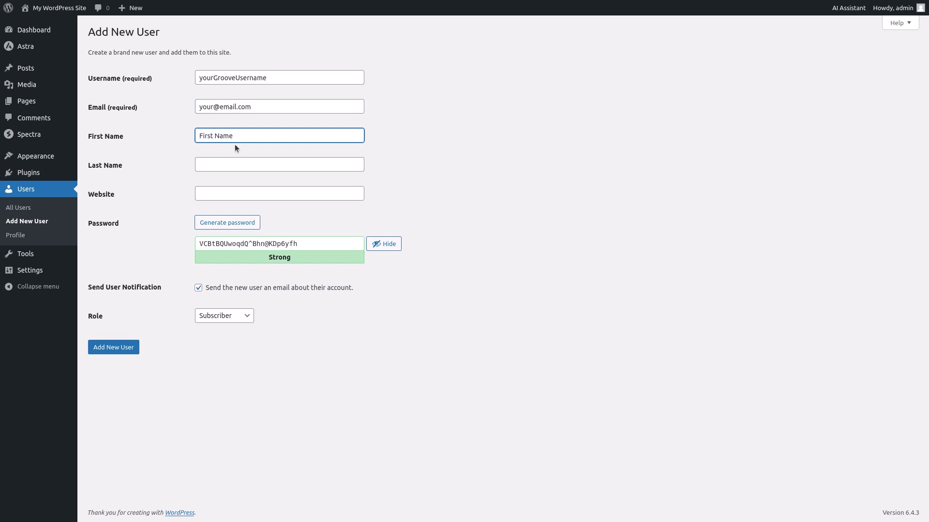
{"action": "left_click", "coordinate": [279, 164]}
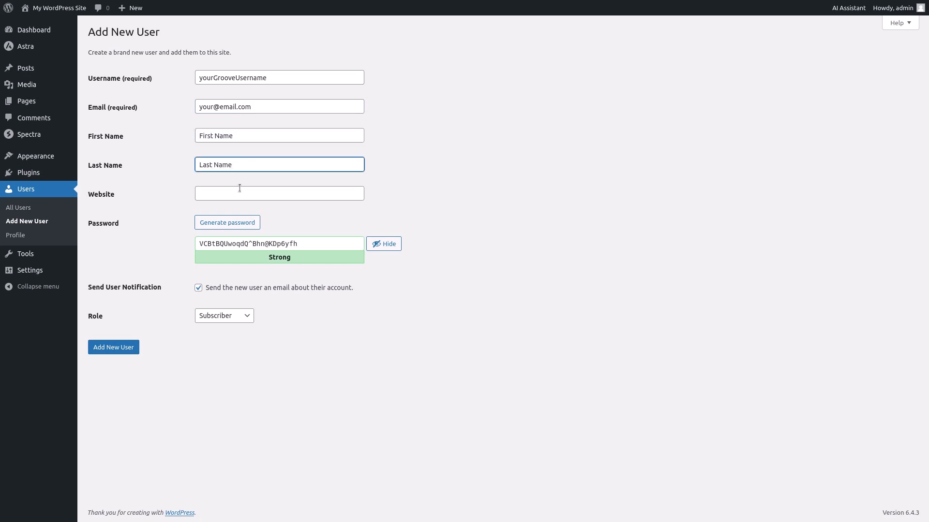
{"action": "type", "text": "example.com"}
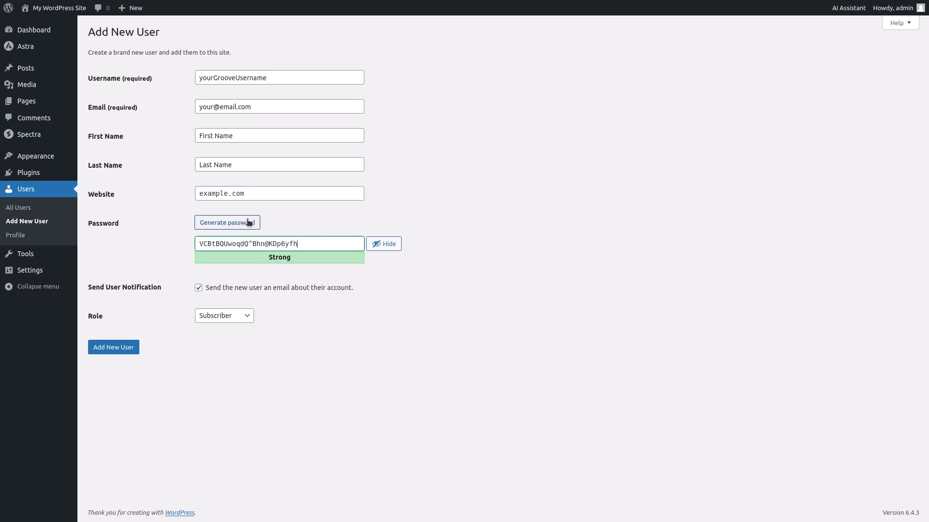
Generate a new strong password, then hide and show it again.
{"action": "left_click", "coordinate": [226, 222]}
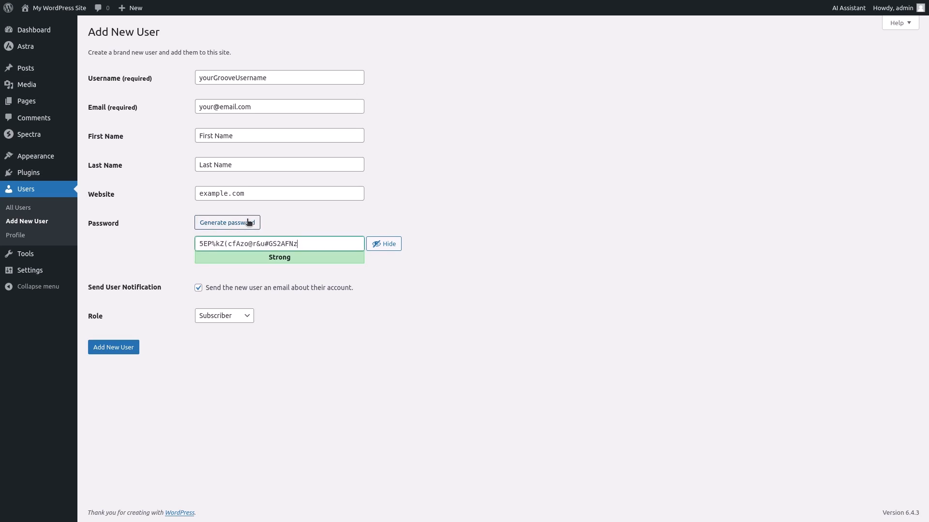
{"action": "left_click", "coordinate": [383, 243]}
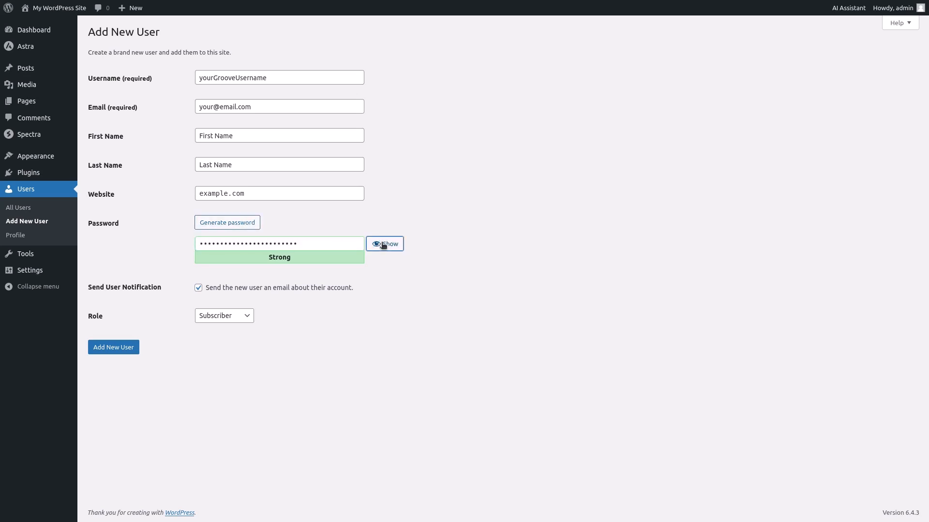
{"action": "left_click", "coordinate": [383, 244]}
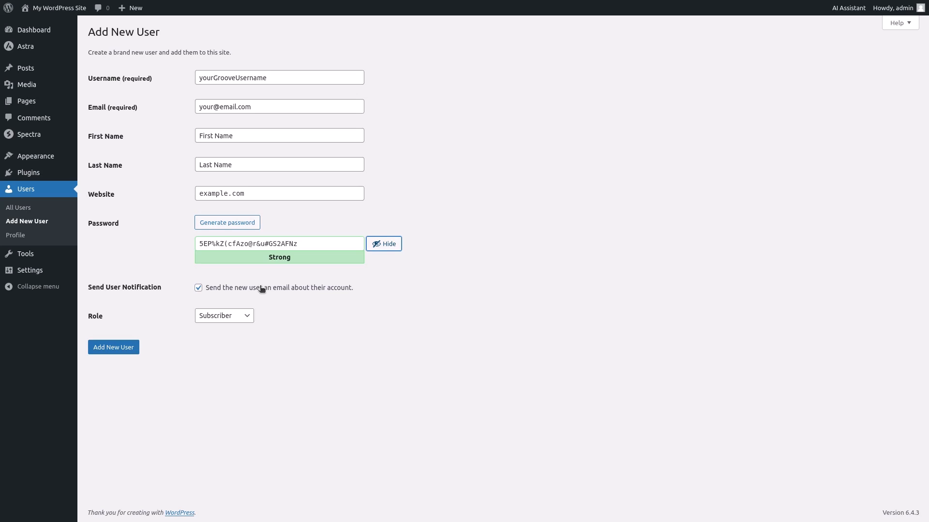
Assign the Author role from the Role dropdown and submit with Add New User.
{"action": "left_click", "coordinate": [223, 315]}
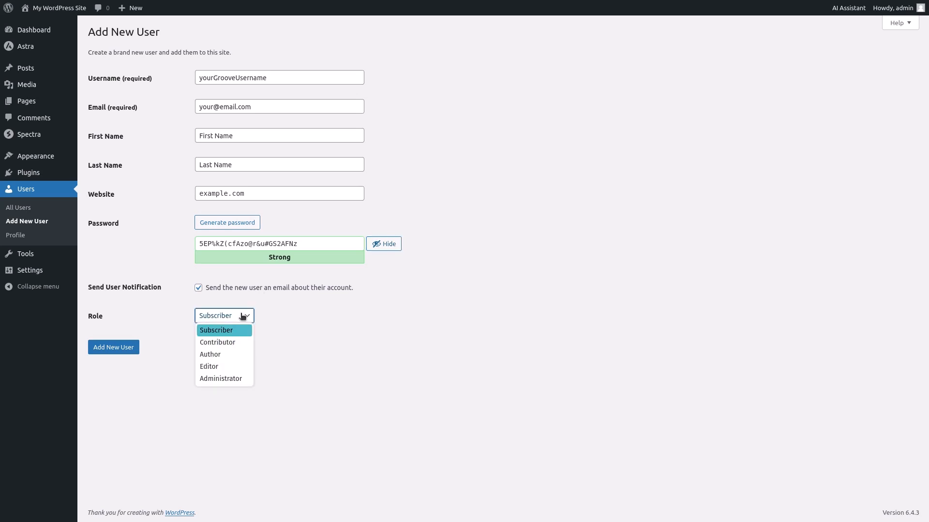
{"action": "mouse_move", "coordinate": [217, 343]}
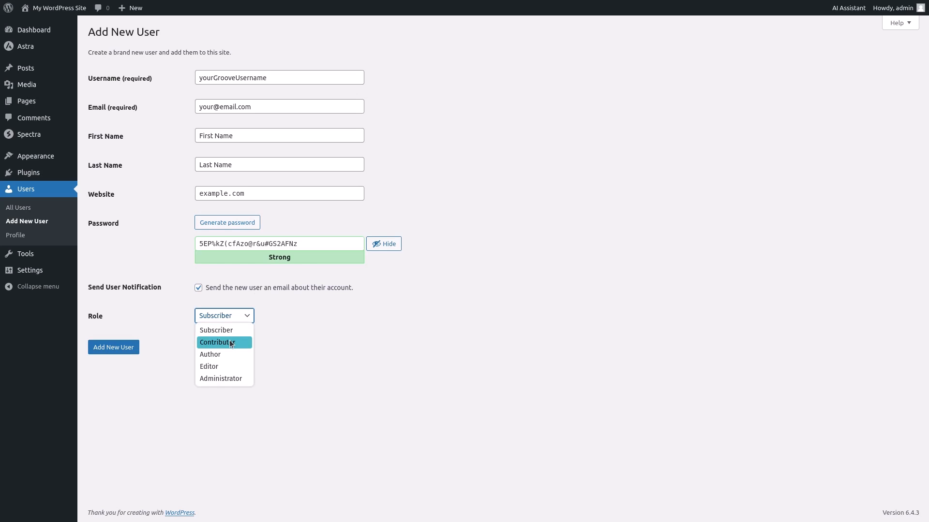
{"action": "mouse_move", "coordinate": [225, 354]}
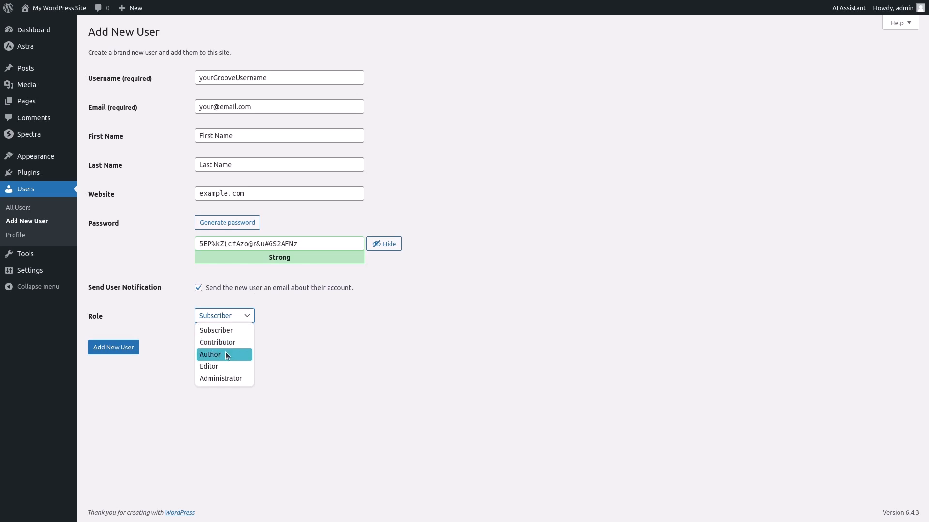
{"action": "left_click", "coordinate": [210, 355]}
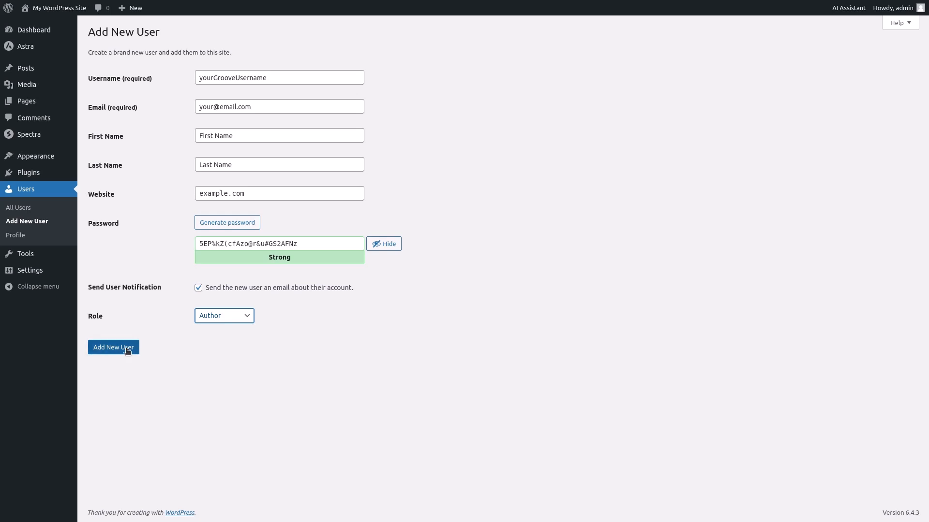
{"action": "left_click", "coordinate": [113, 347]}
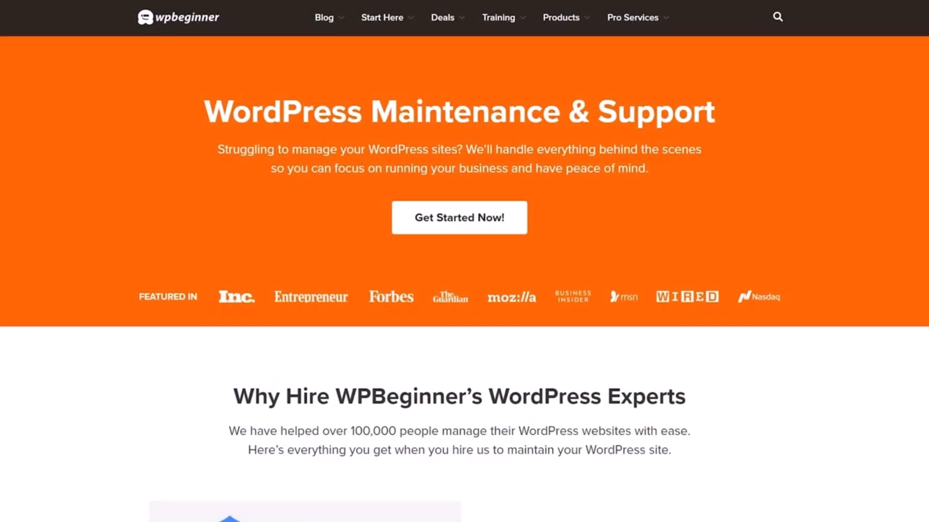
Scroll down to the 'Why Hire WPBeginner's WordPress Experts' section.
{"action": "scroll", "scroll_direction": "down", "scroll_amount": 3}
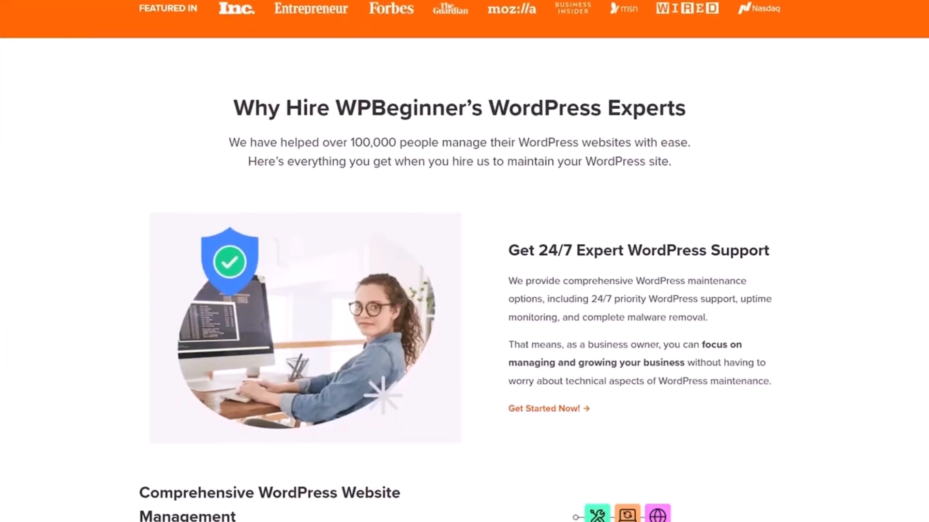